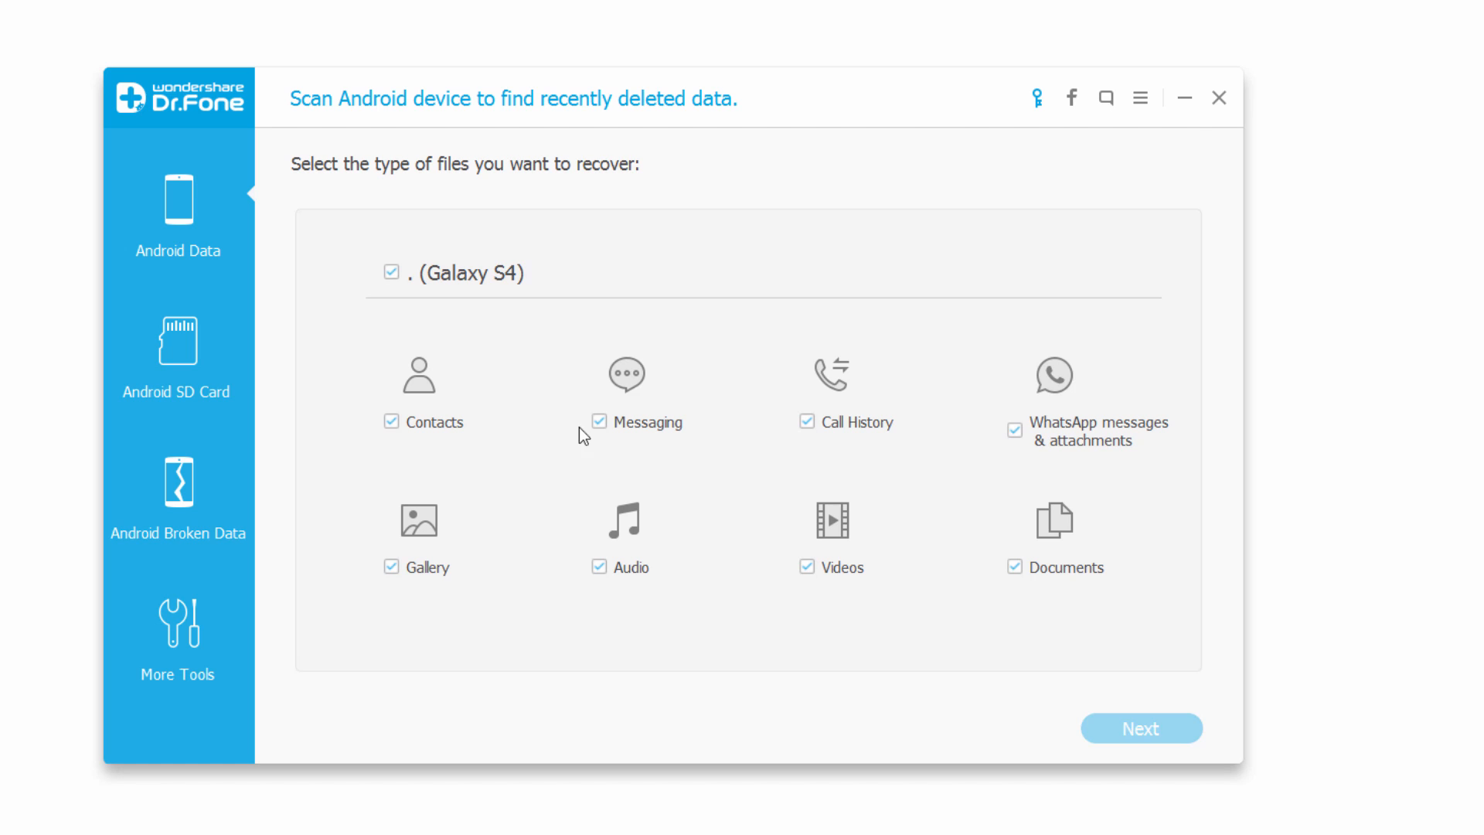
Open More Tools in the Dr.Fone sidebar to reach Remove Android Lock Screen.
left_click(176, 629)
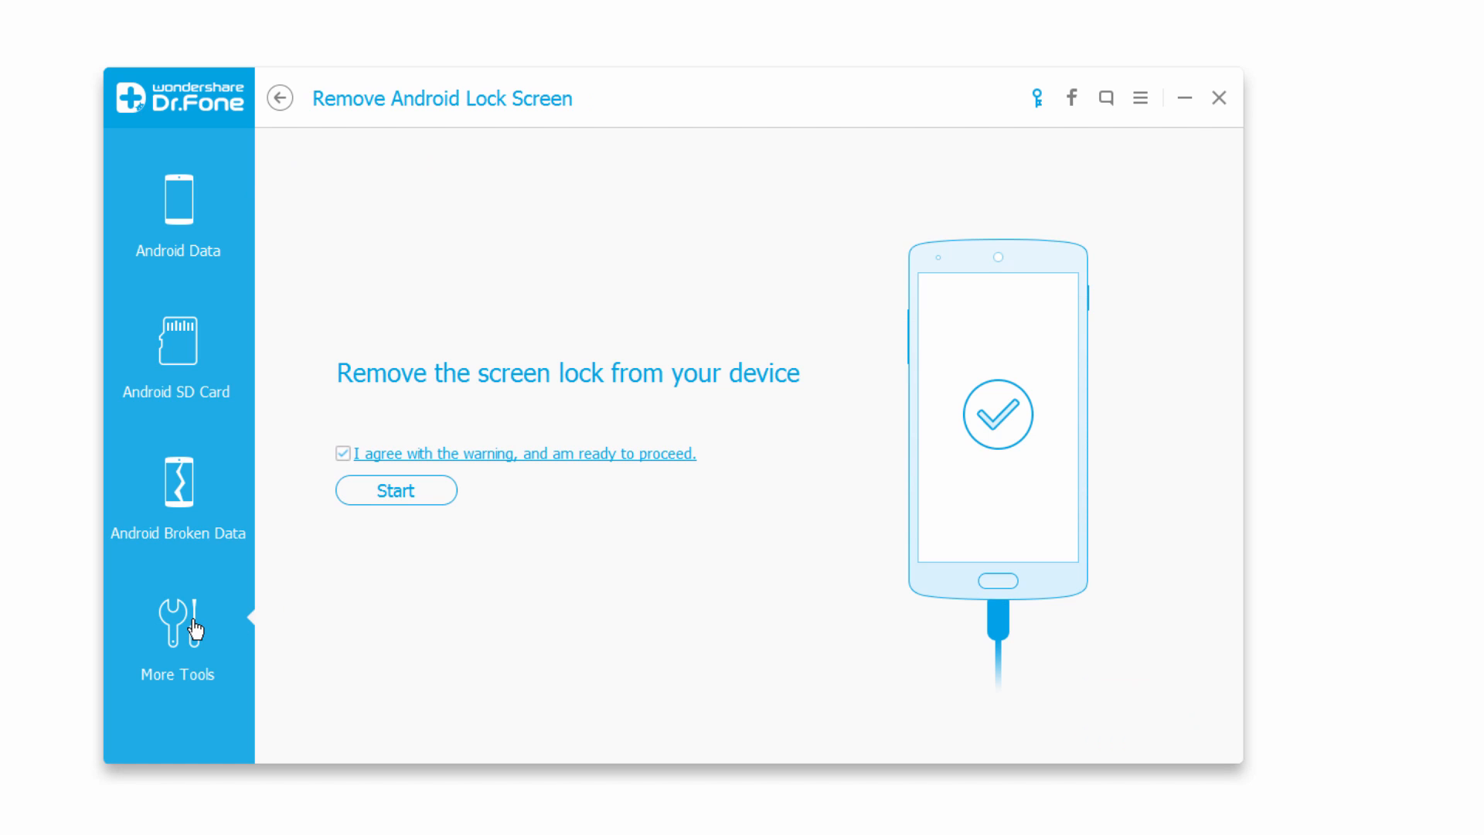